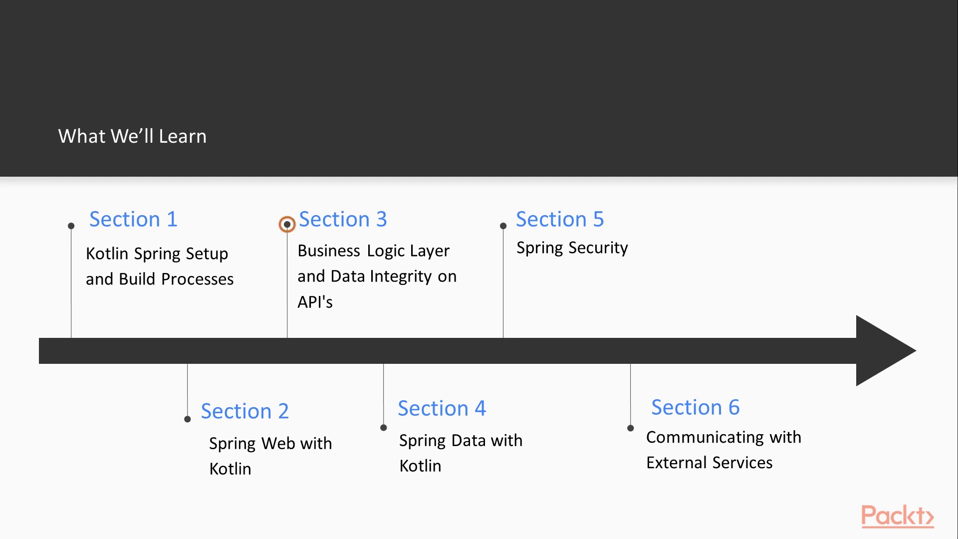
{"action": "mouse_move", "coordinate": [287, 224]}
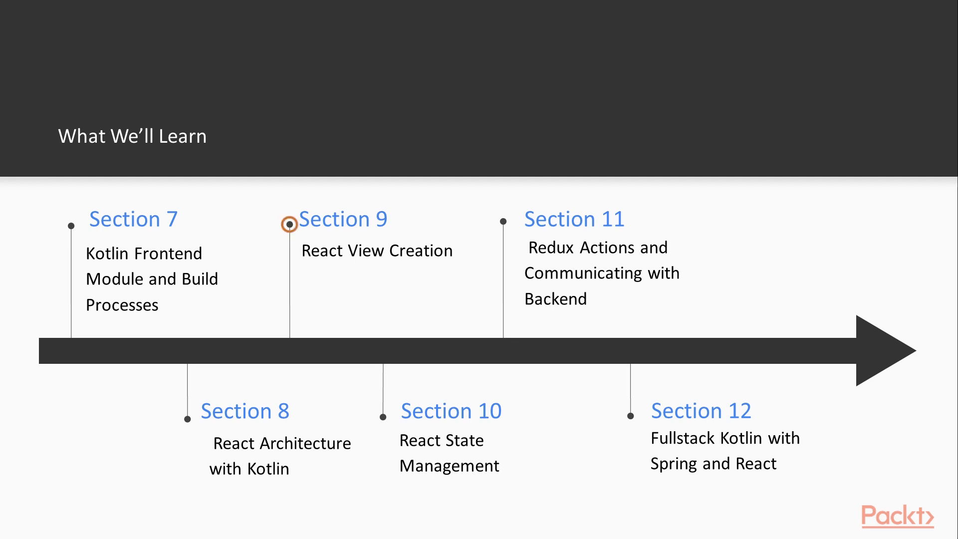
{"action": "mouse_move", "coordinate": [383, 416]}
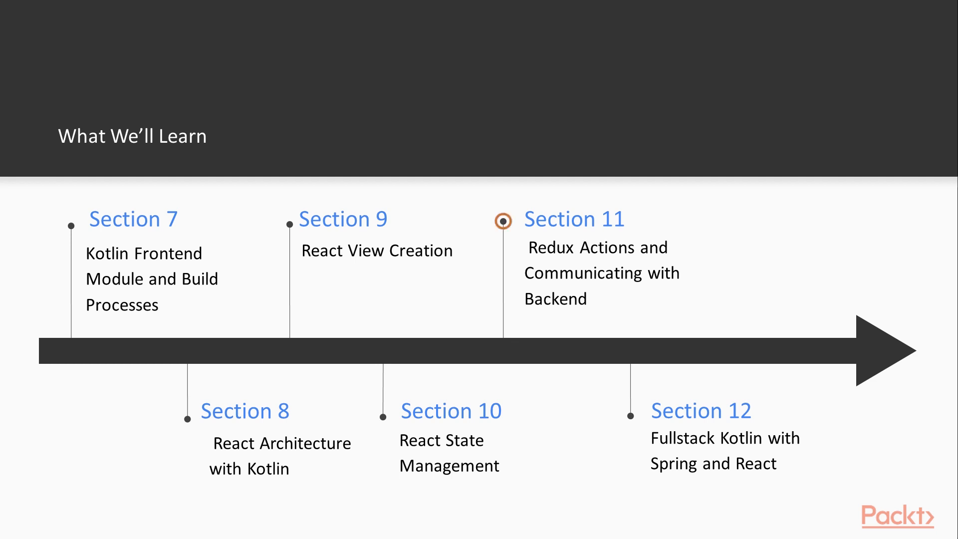
{"action": "mouse_move", "coordinate": [503, 221]}
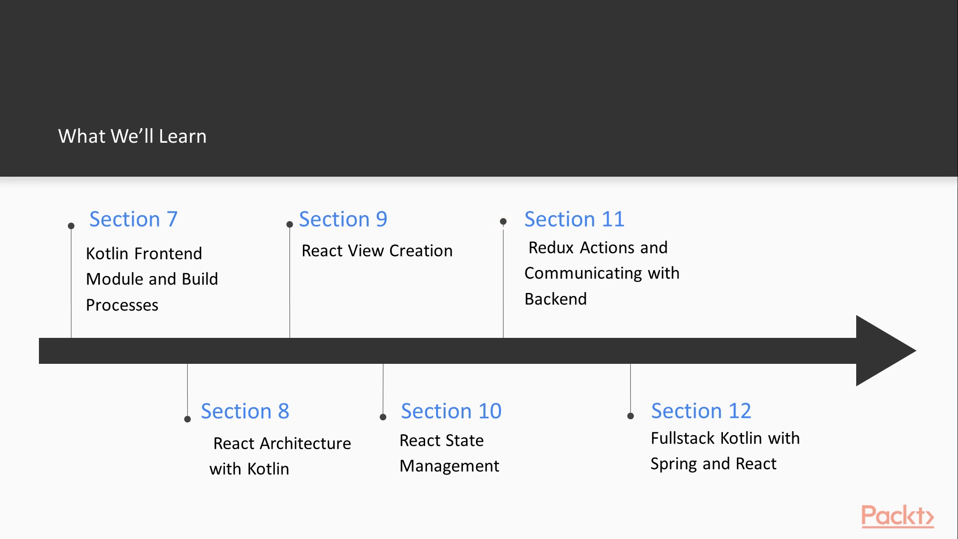